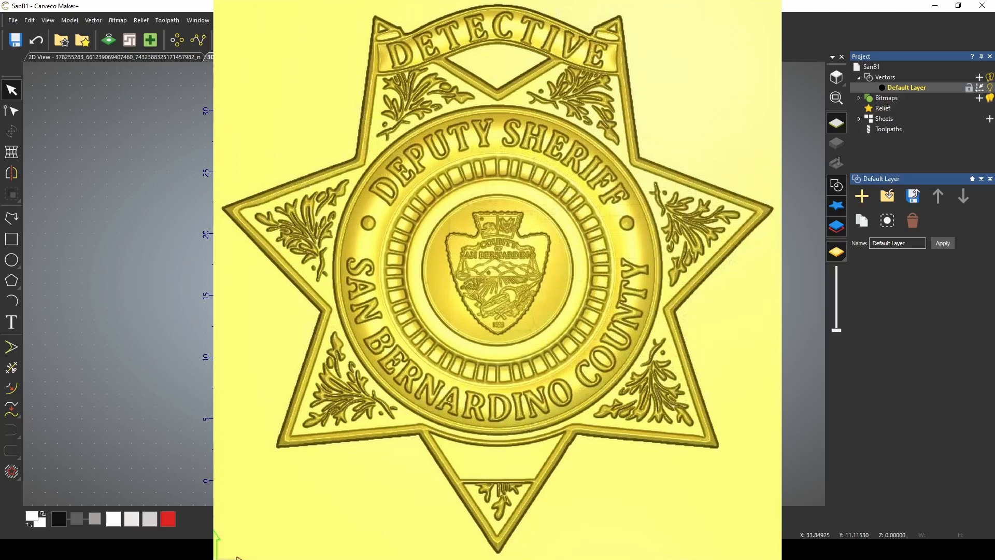
Step: Bring up the reference photo of the real detective badge
click(216, 57)
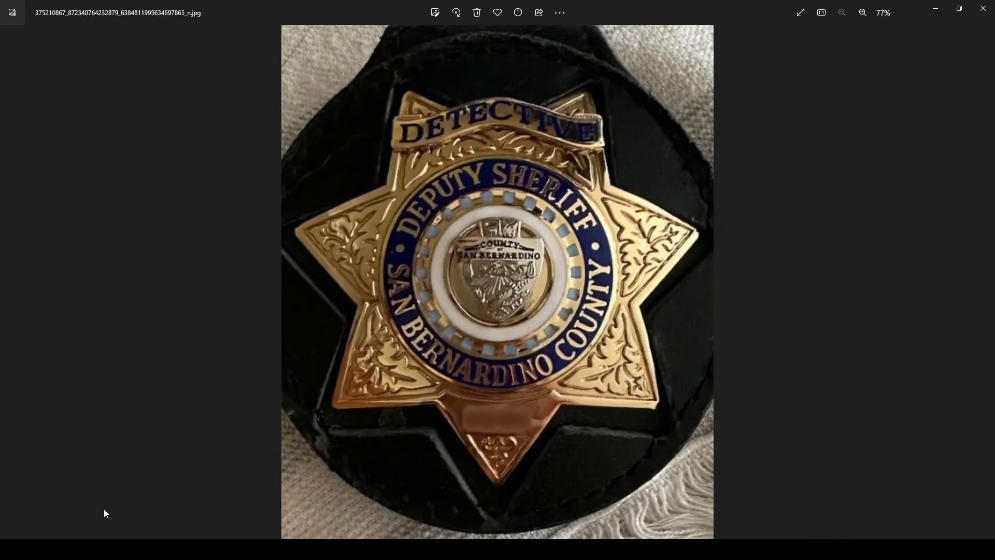
Step: Return from the photo to the badge's vector artwork in the design
click(170, 488)
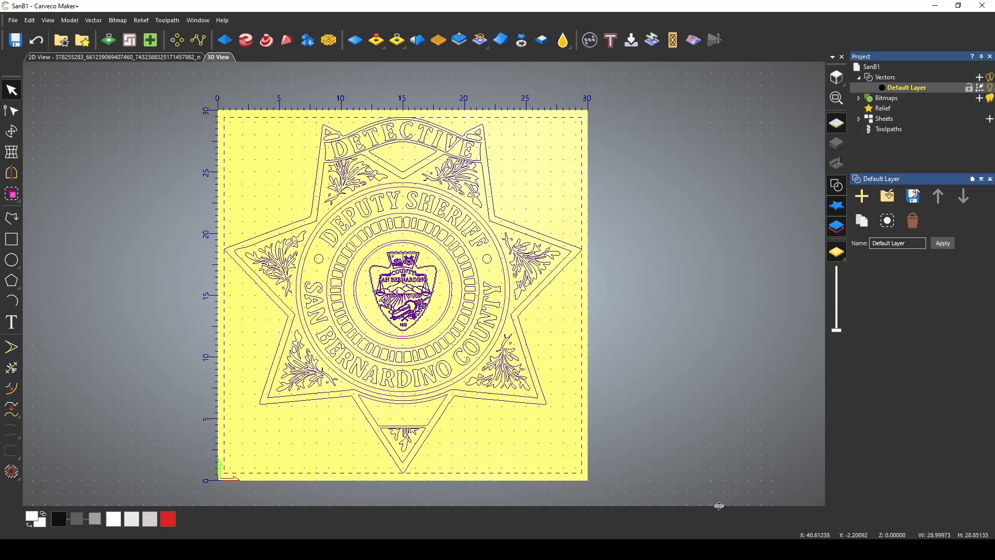
mouse_move(491, 378)
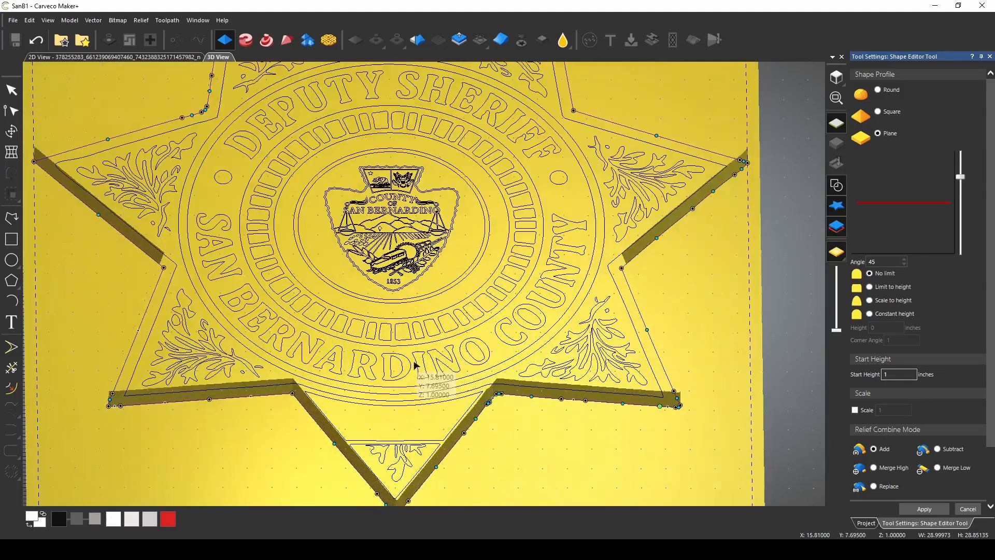
Step: Switch the outer star outline's profile from flat to rounded at a 6° angle
scroll(down, 3)
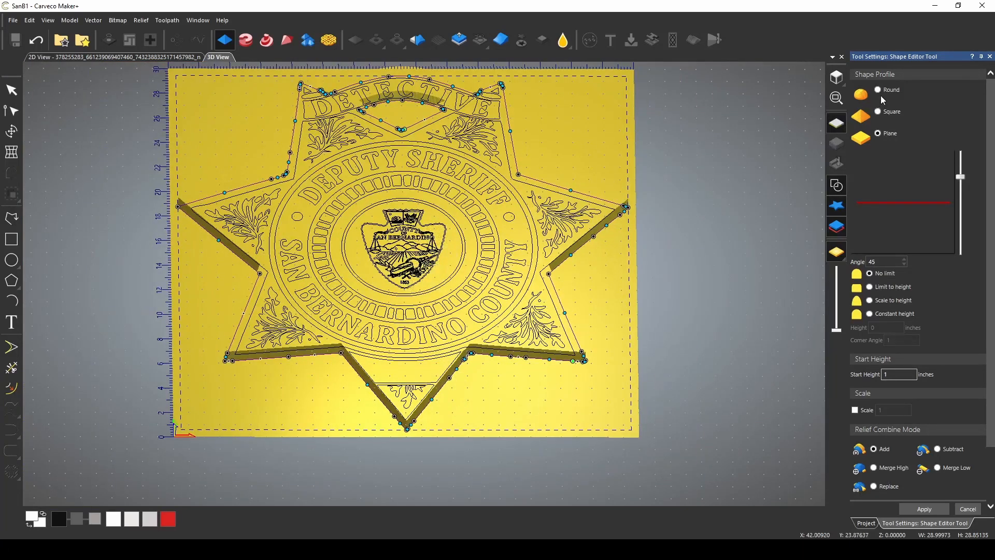
click(877, 89)
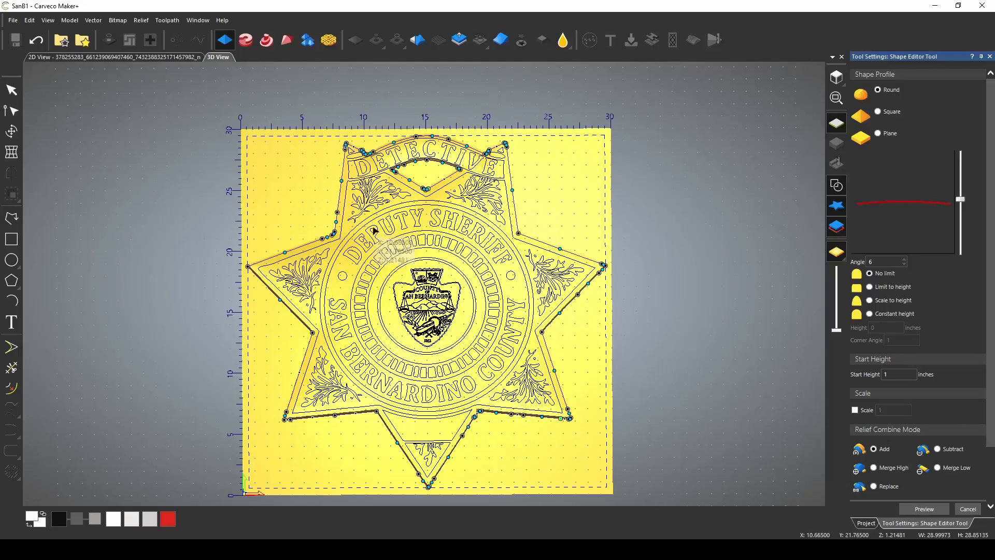
mouse_move(445, 289)
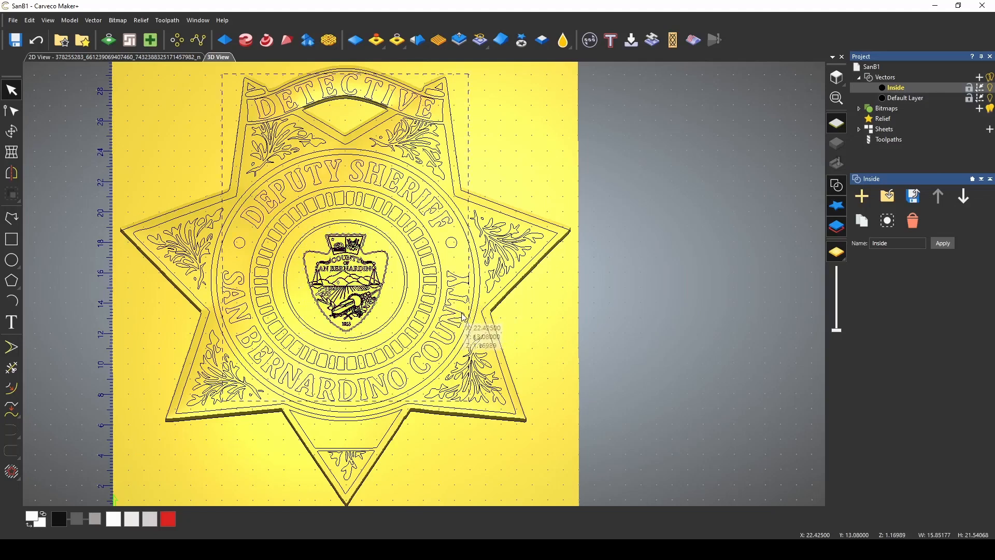
Step: Move the badge lettering vectors onto their own new layer
click(861, 196)
text(Letters)
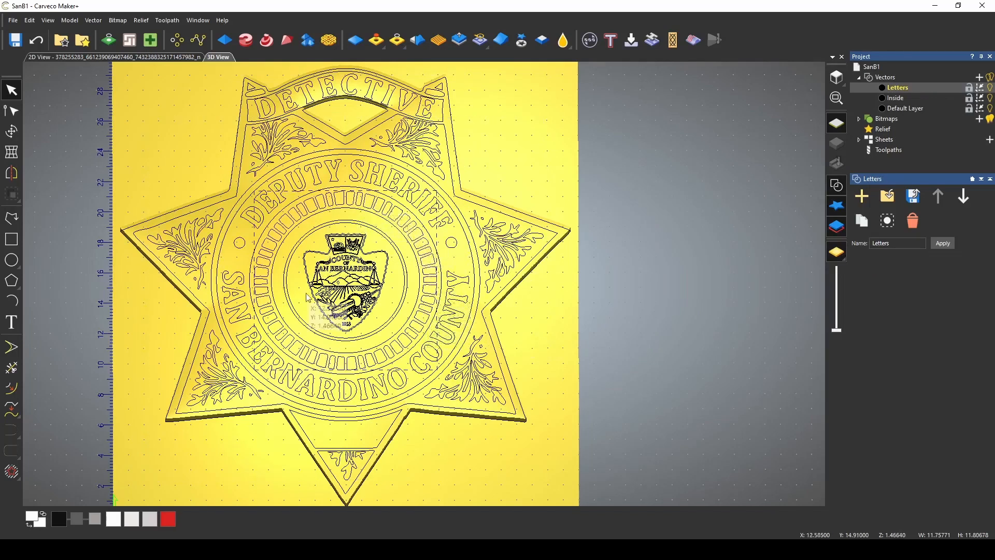
right_click(307, 296)
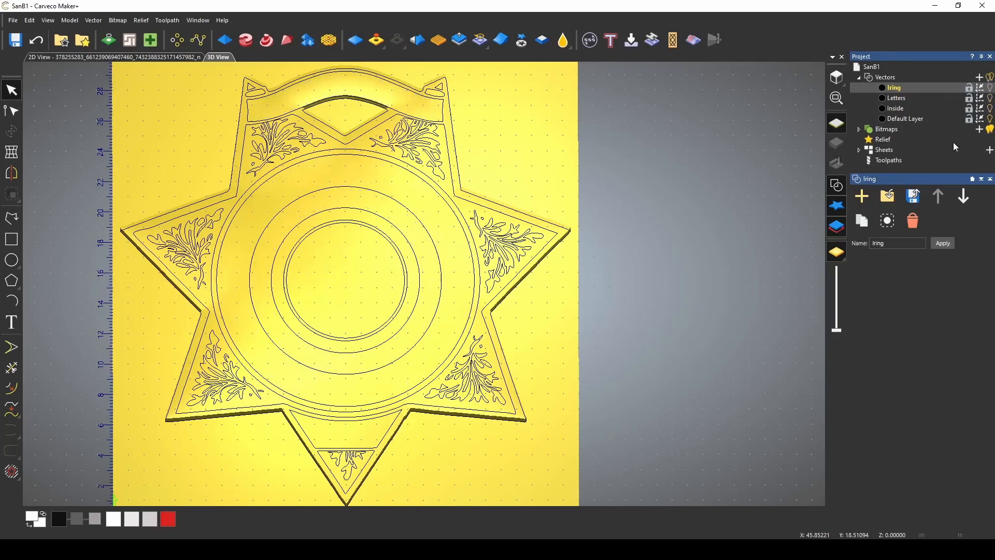
click(906, 118)
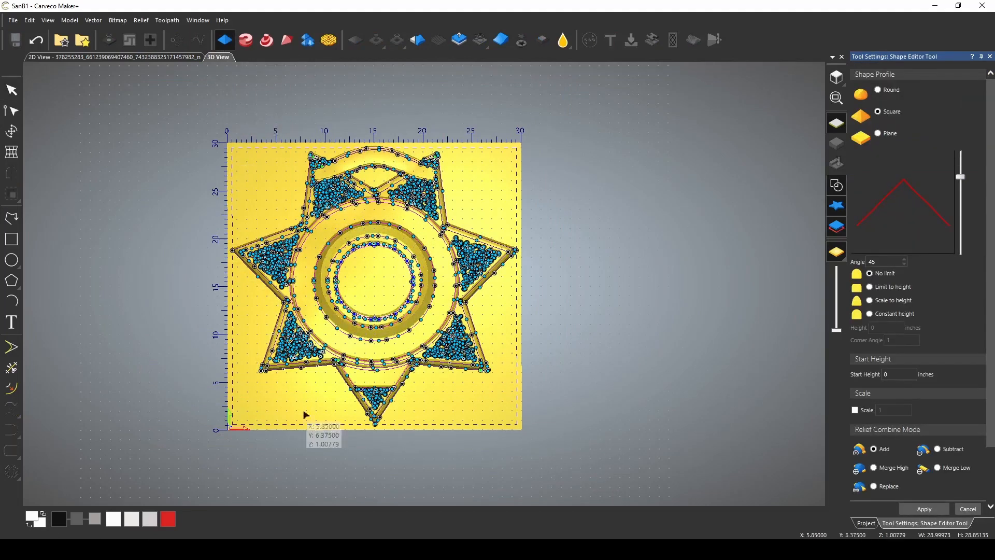
Step: Zoom in on the star to work on the leaf ornaments and ring outlines
scroll(up, 3)
text(1)
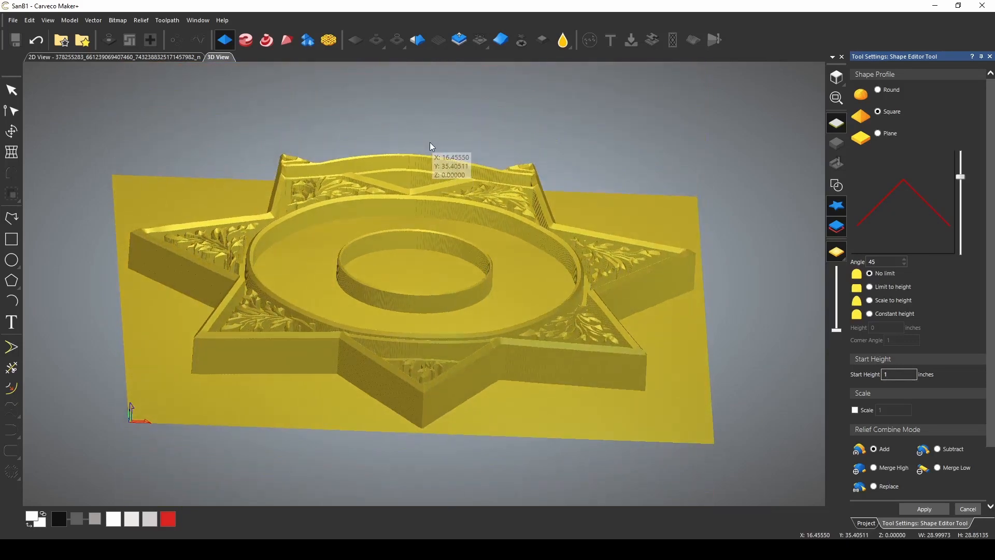
scroll(up, 3)
text(0.5)
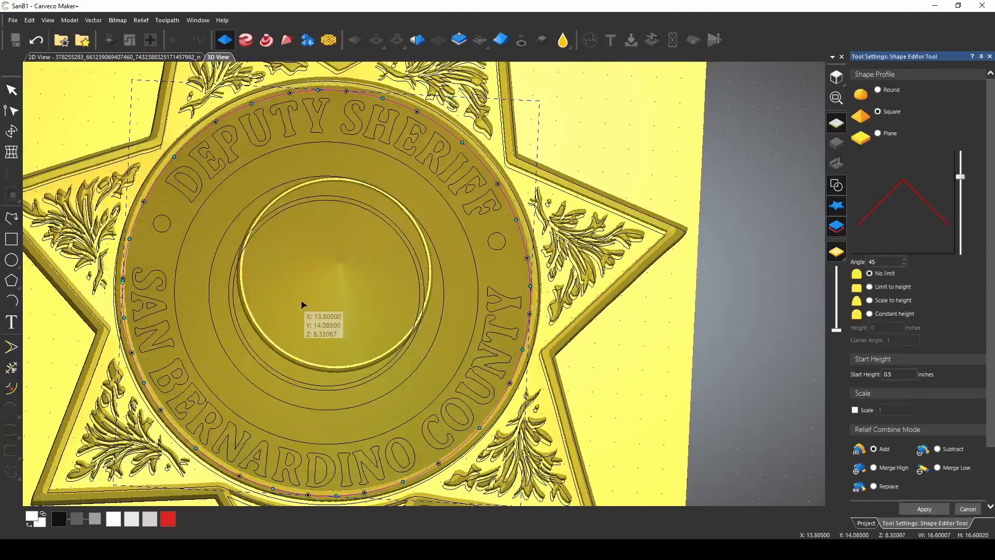
Step: Give the lettering ring circle a Plane profile as a flat raised plateau
click(877, 134)
text(1)
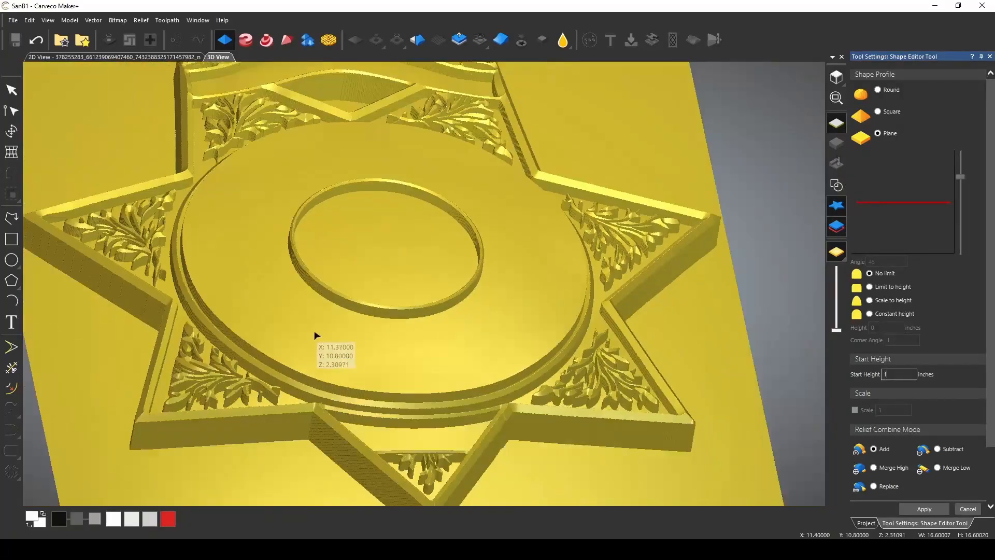
scroll(up, 3)
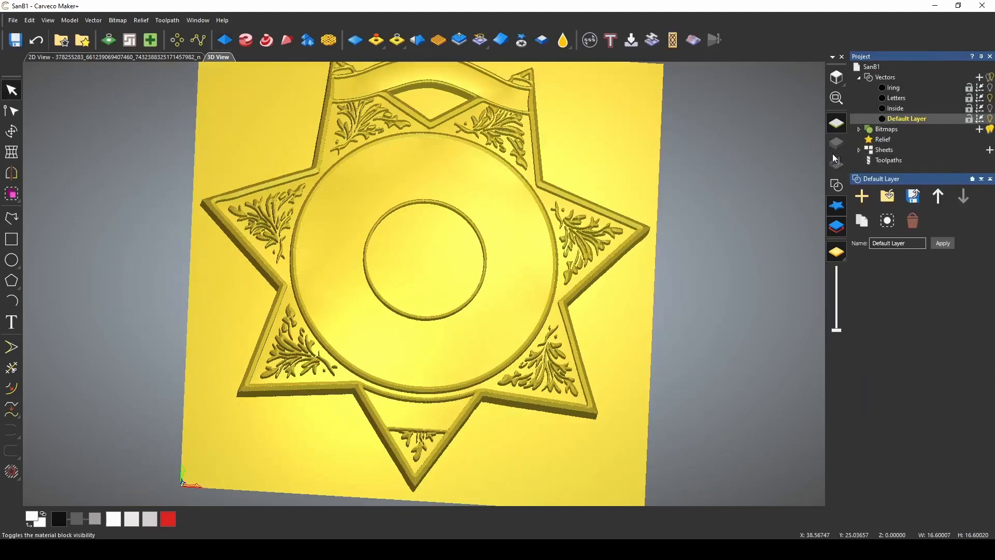
Step: Apply the 30° square lettering shape from 0.5 inch to the badge
scroll(up, 3)
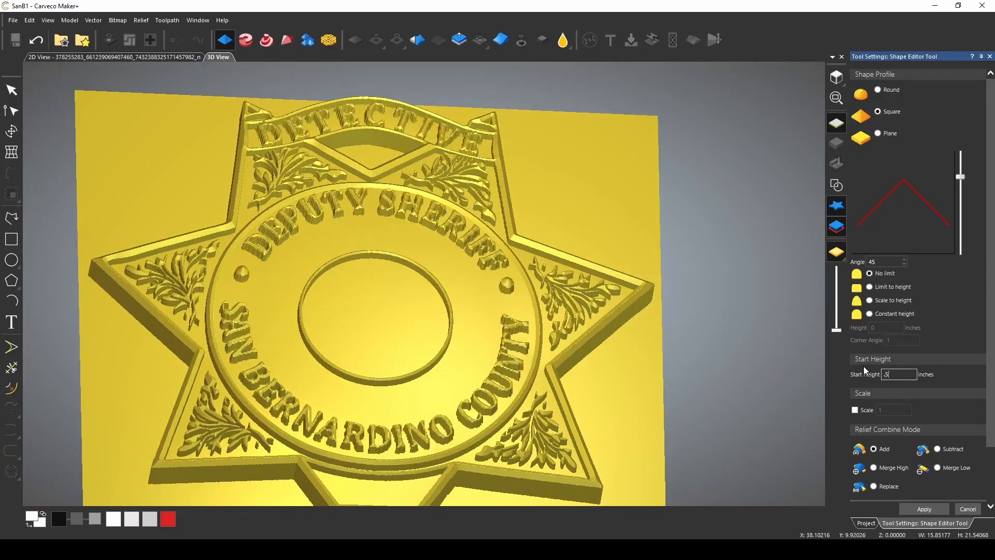
scroll(up, 3)
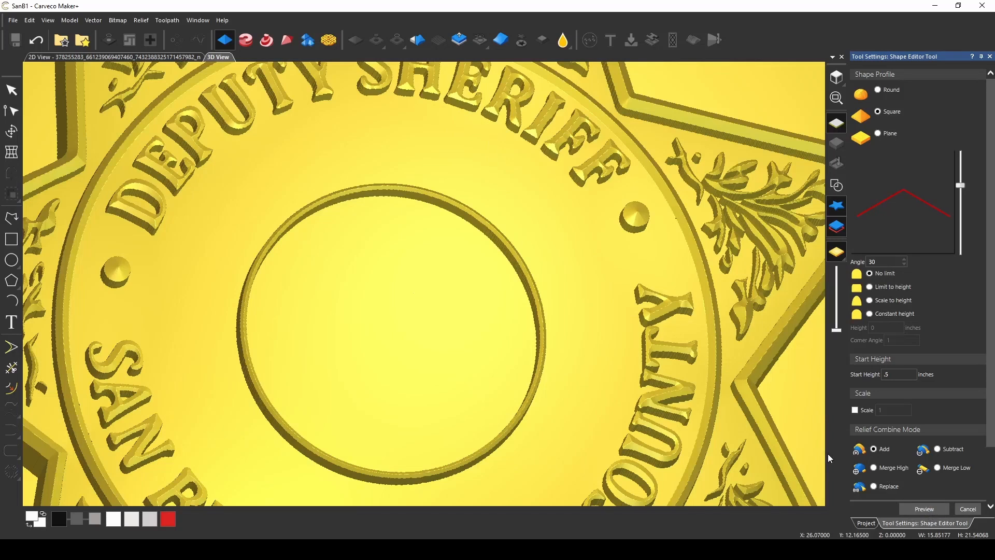
click(864, 522)
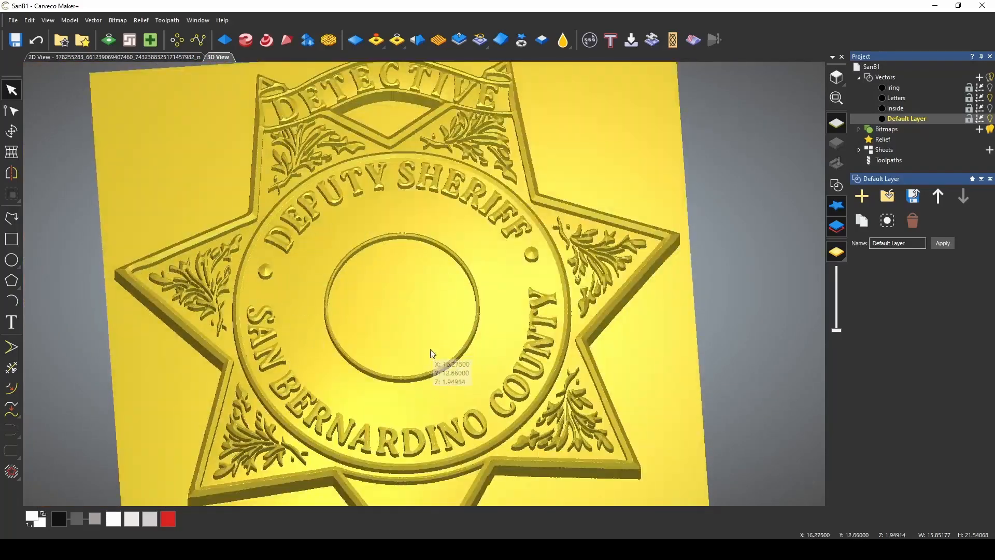
Step: Zoom in on the badge centre to reach the ring of small rectangles
click(114, 56)
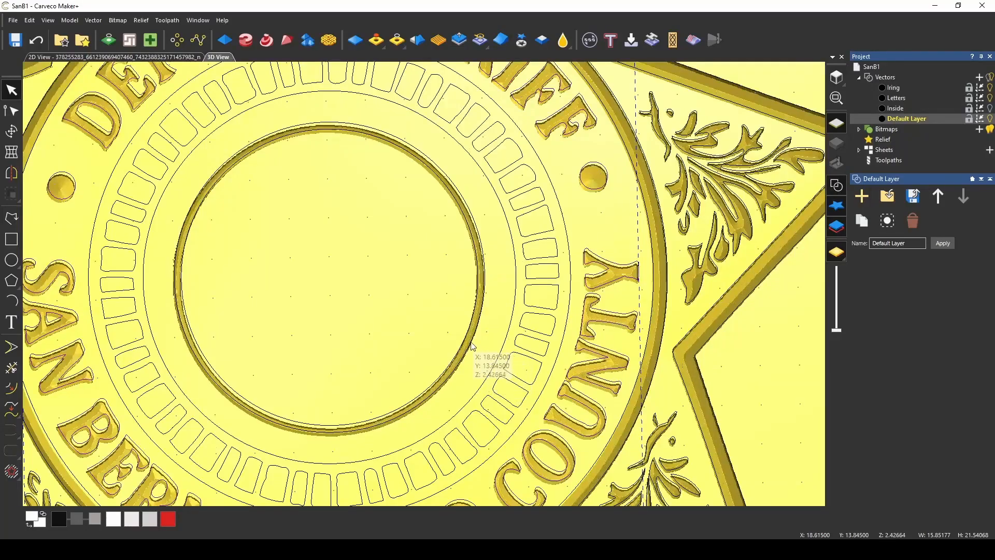
mouse_move(511, 371)
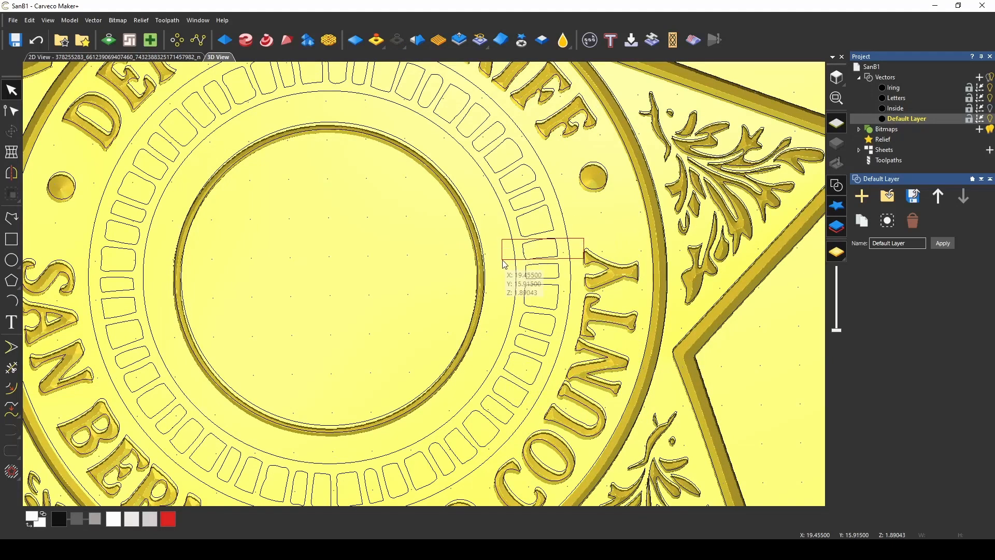
scroll(down, 3)
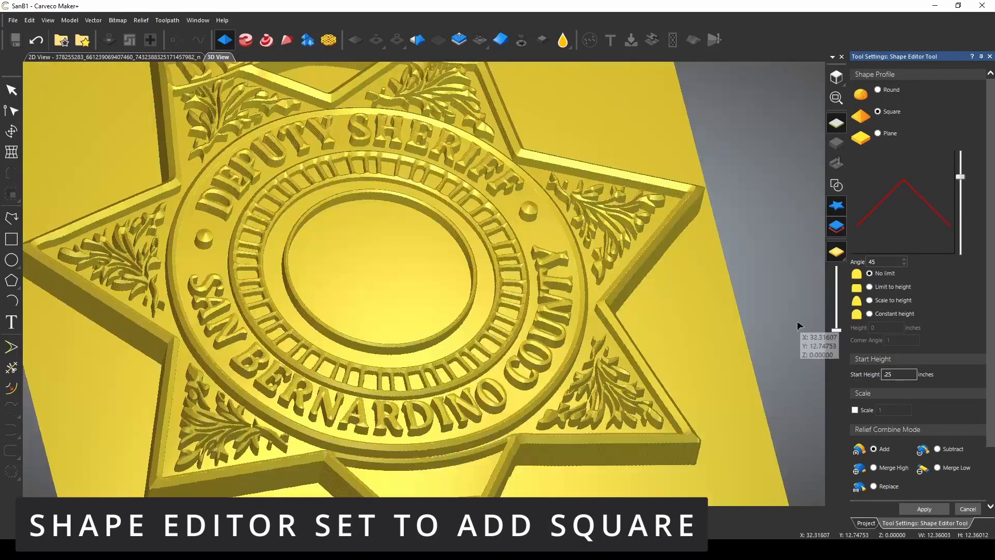
scroll(up, 3)
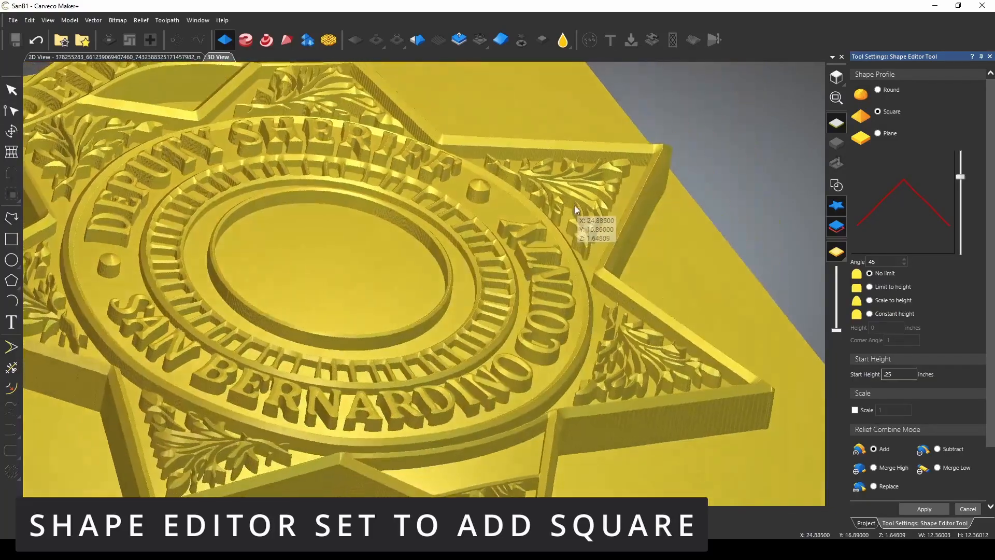
scroll(up, 3)
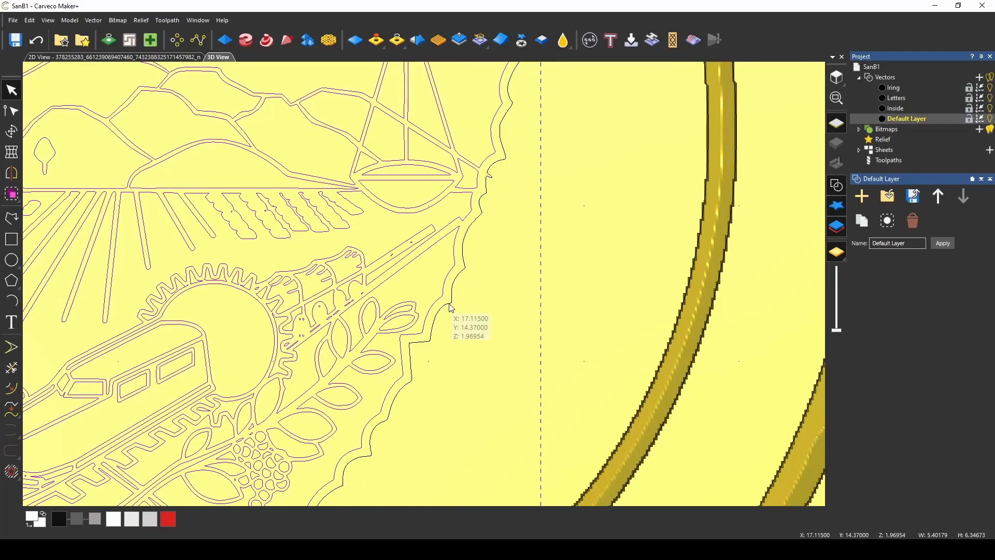
mouse_move(42, 191)
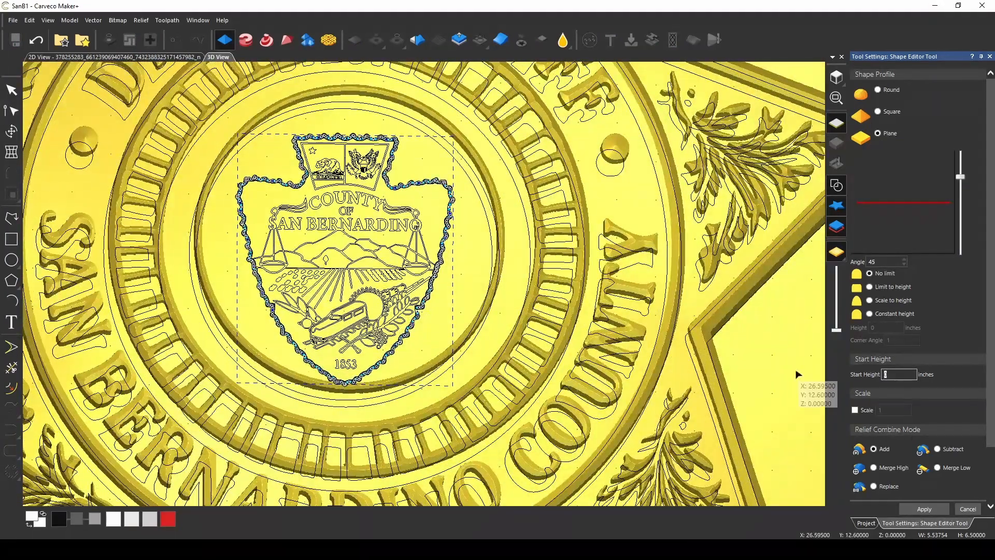
Step: Set the county seal plane's start height to 0.25 inch
text(.25)
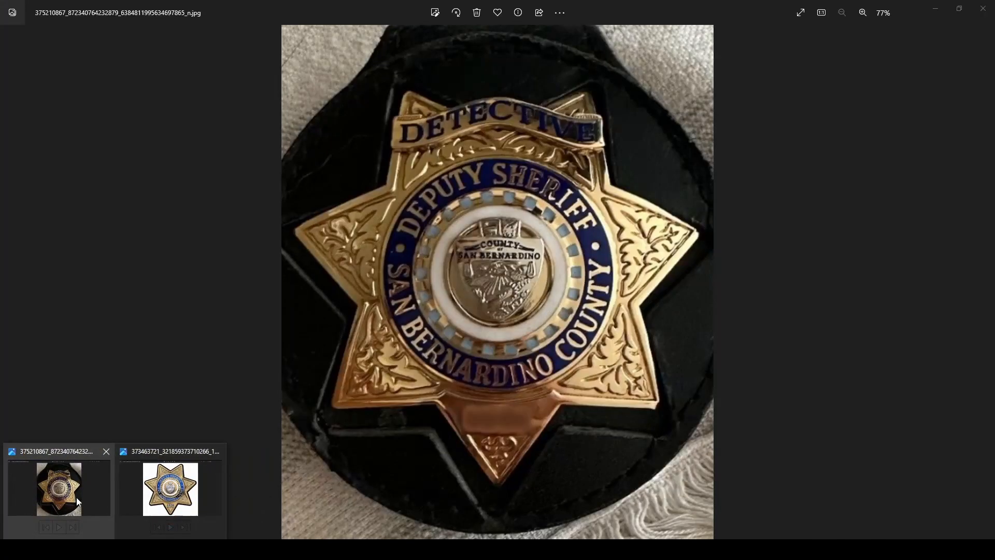
mouse_move(58, 502)
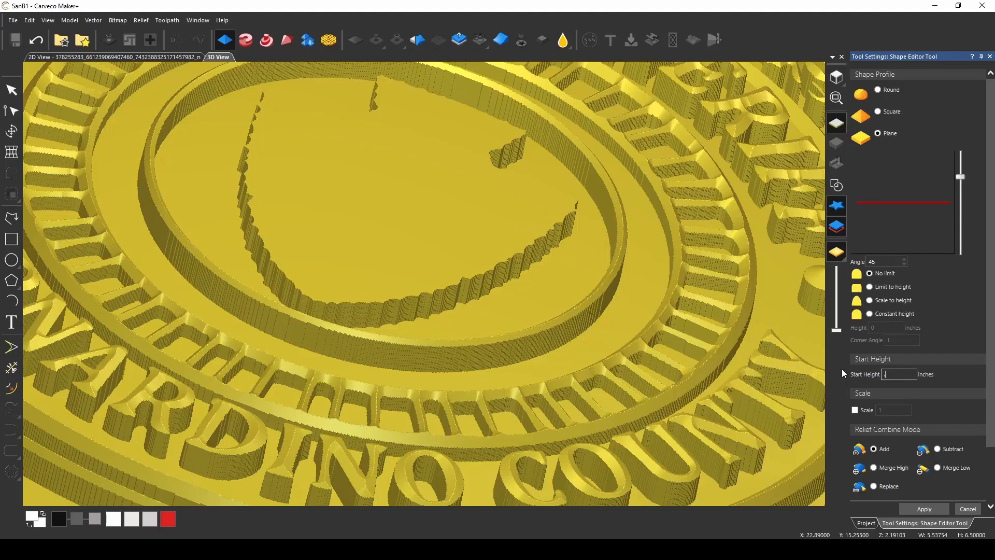
Step: Preview the 0.25-inch seal plane, then select the seal's inner detail outlines for rounding
click(923, 508)
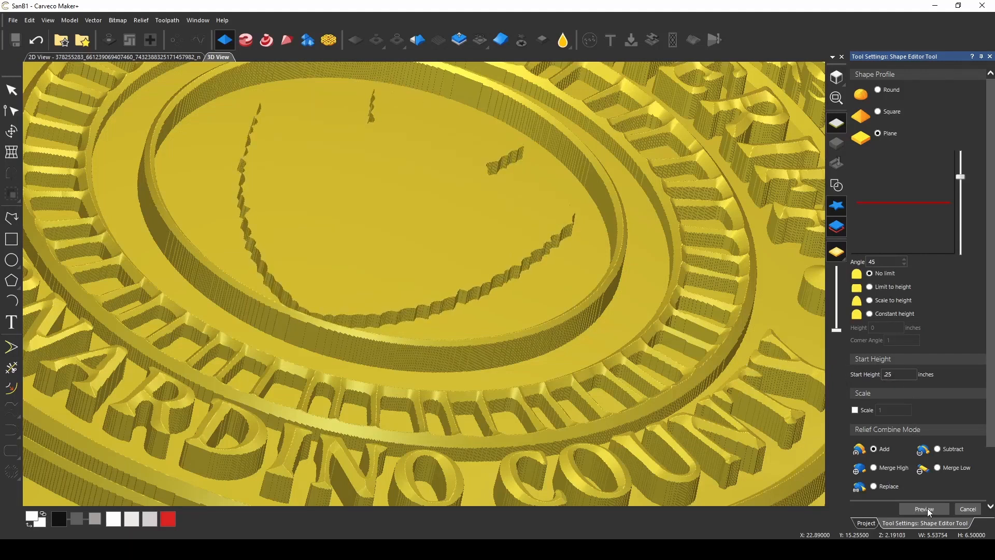
click(836, 185)
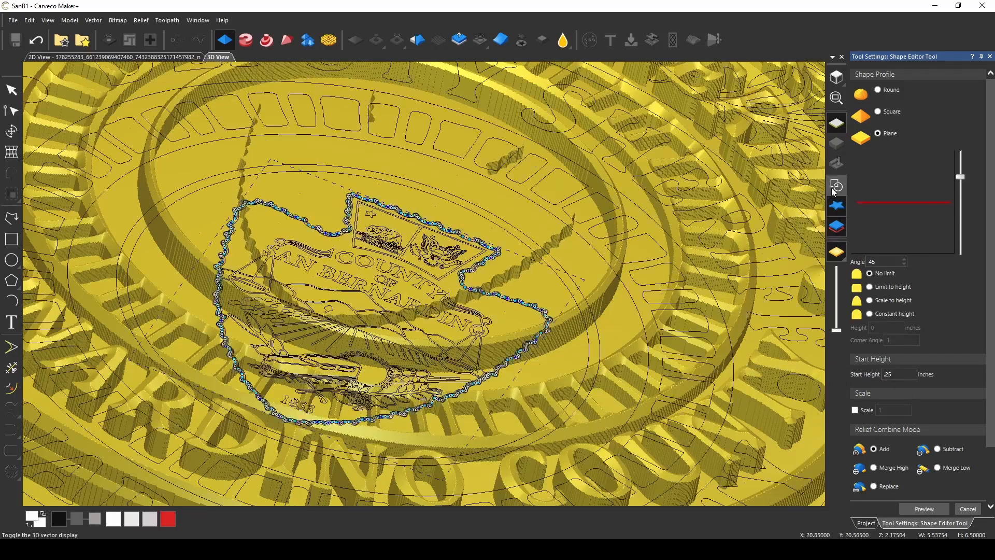
scroll(up, 3)
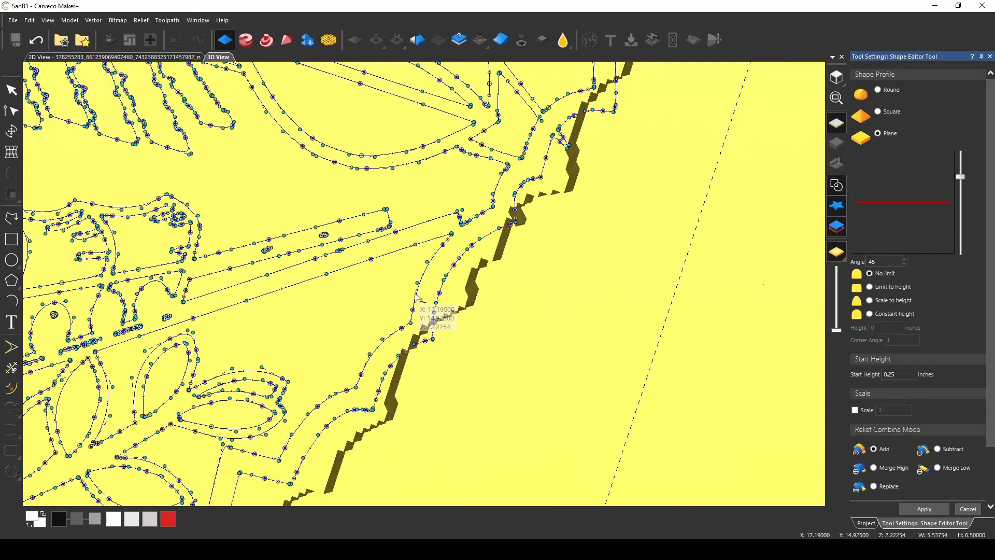
click(836, 184)
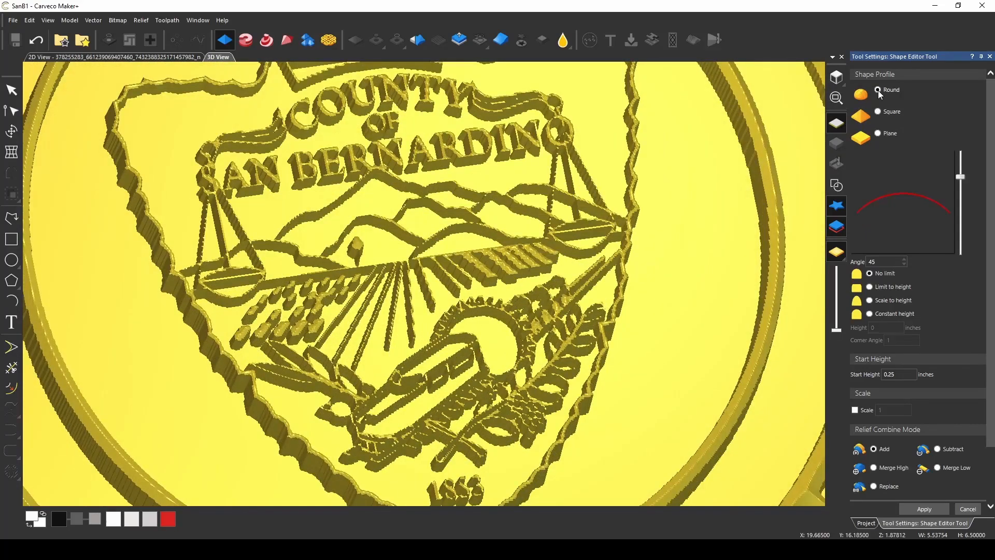
scroll(down, 3)
text(0.5)
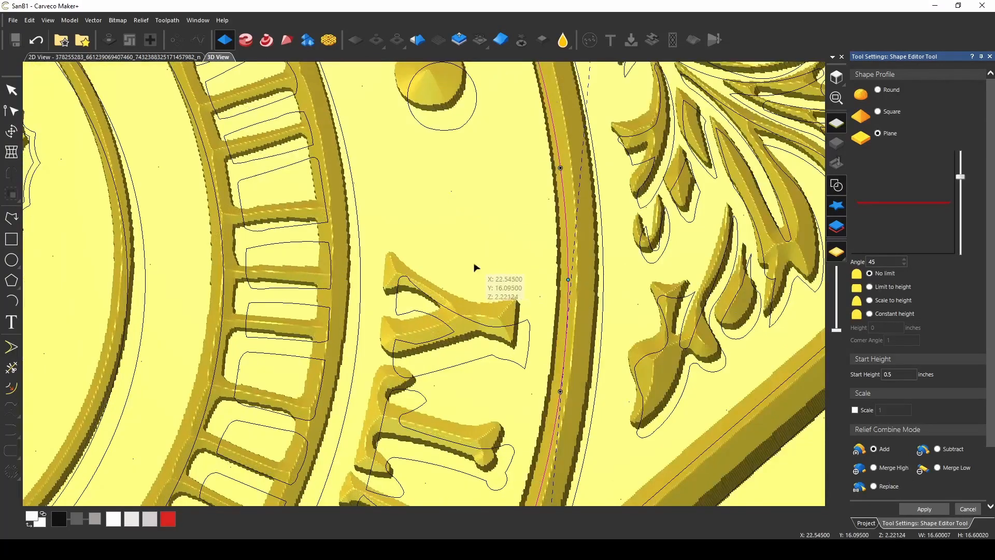
mouse_move(361, 298)
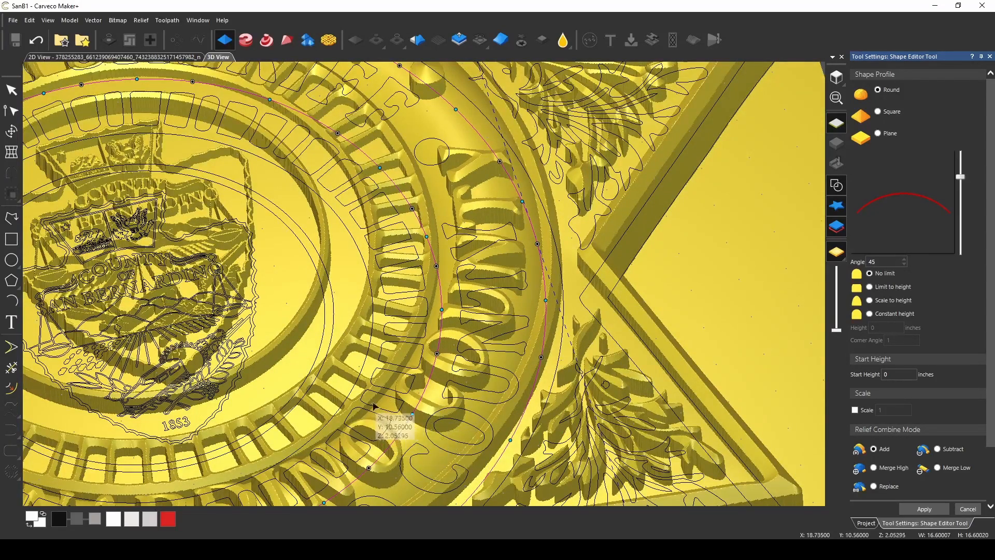
mouse_move(459, 422)
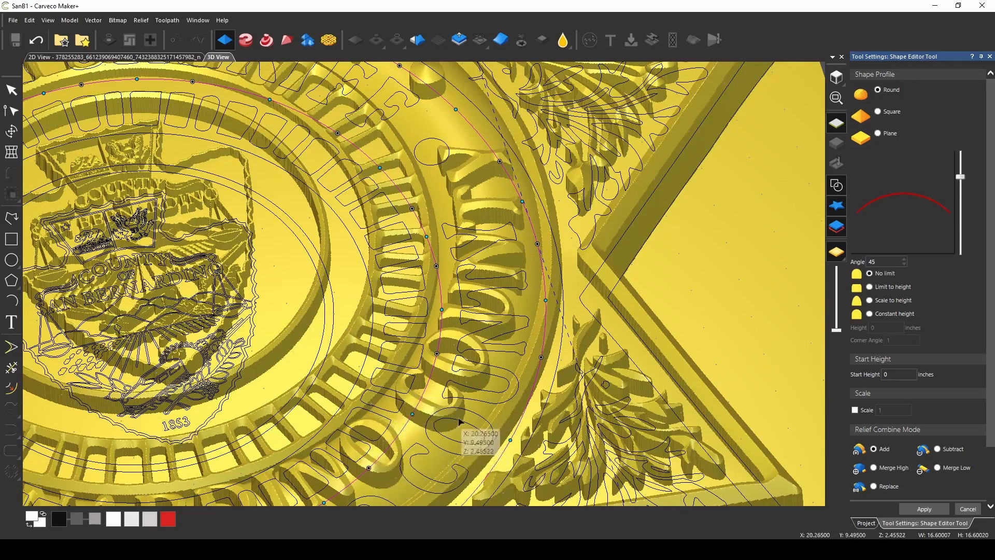
mouse_move(481, 176)
text(.1)
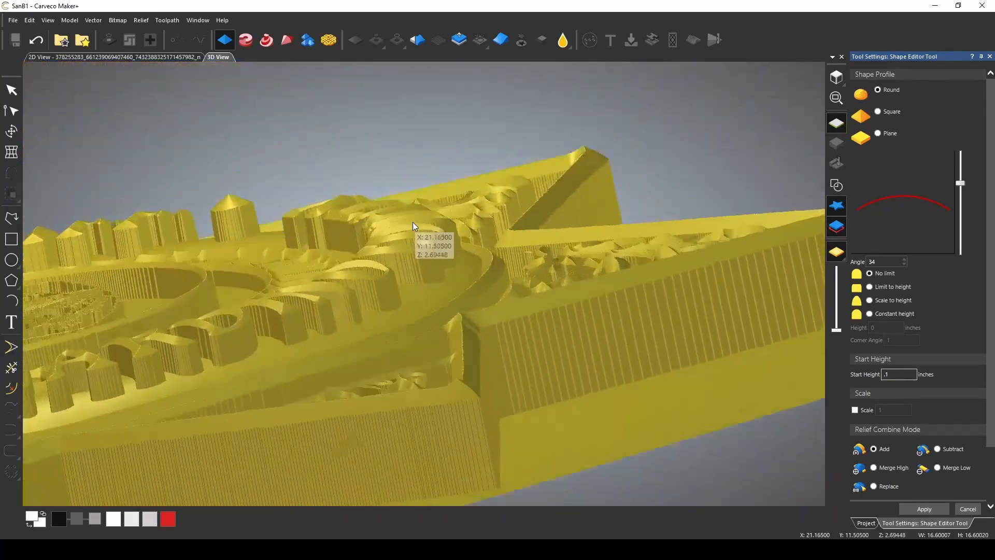
Step: Scroll the view while setting a 13° round profile from 0.25 inch on the lettering ring
scroll(down, 3)
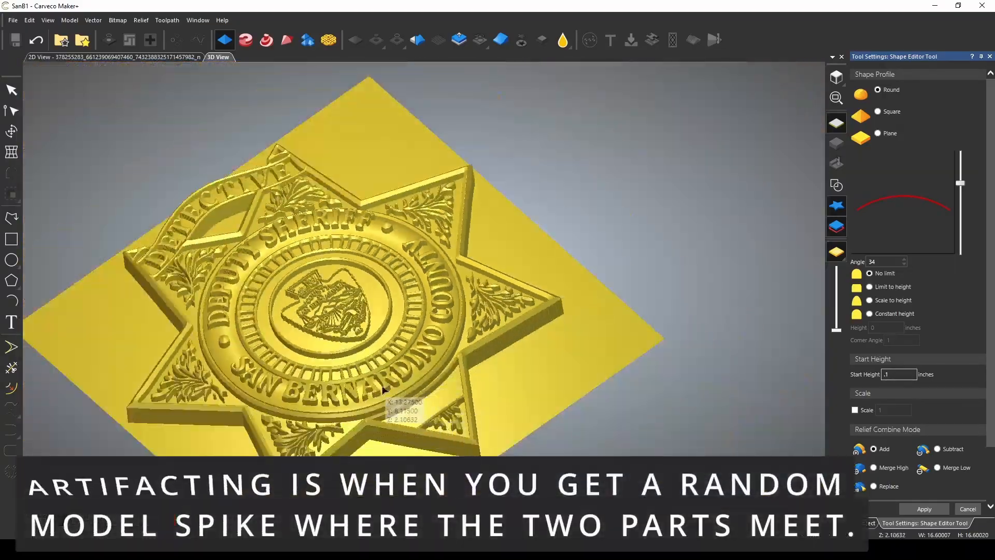
scroll(up, 3)
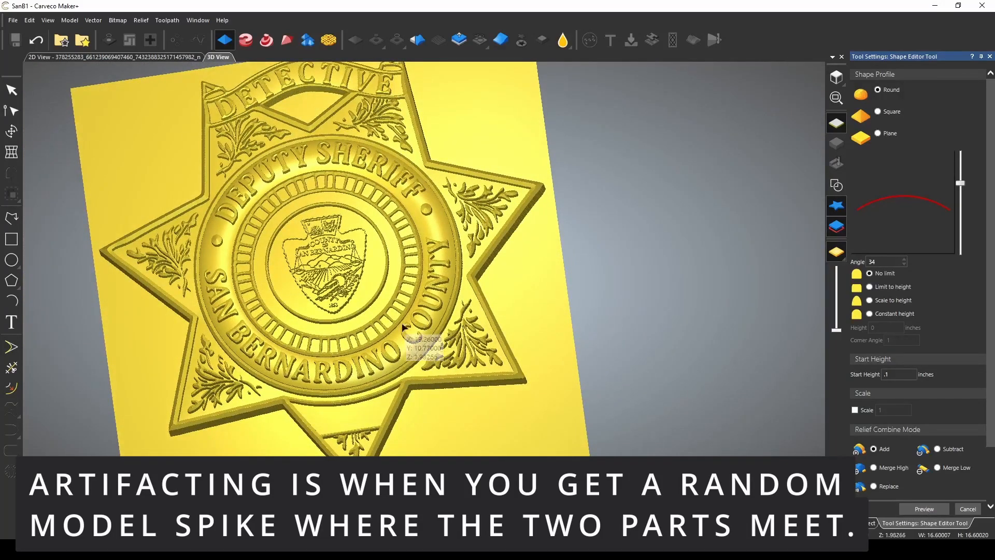
scroll(up, 3)
text(.25)
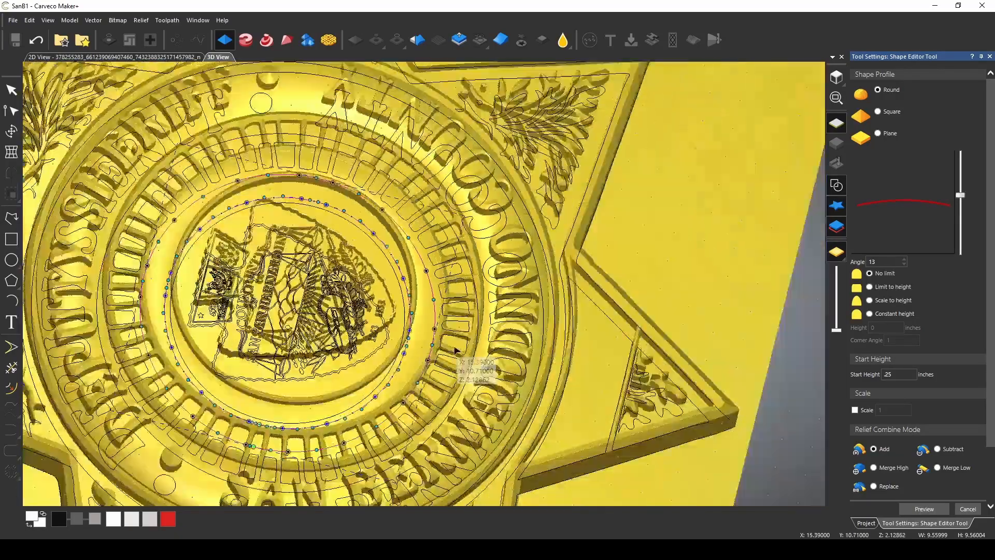
Step: Scroll the view while doming the inner circle around the county seal
scroll(up, 3)
text(0.1)
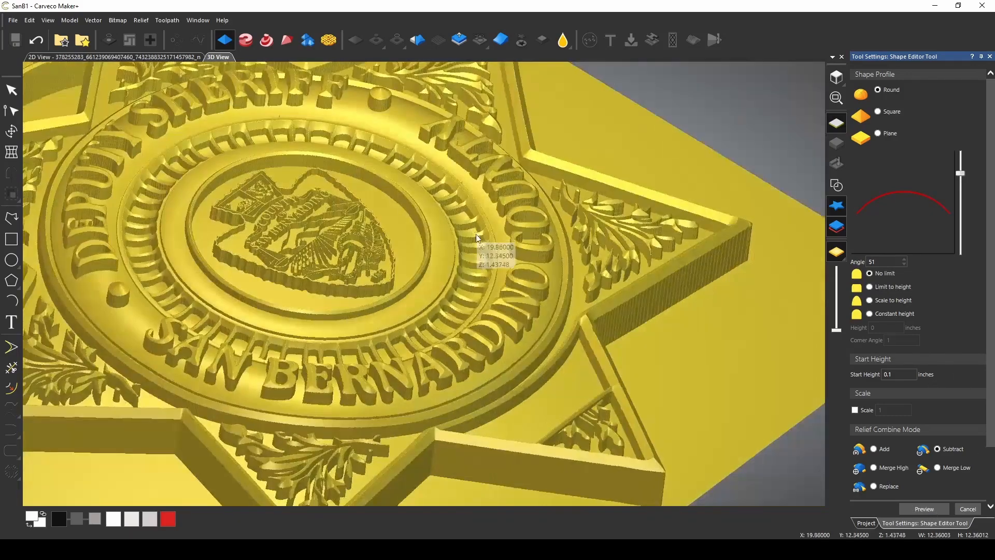
Step: Scroll the view while sinking a 51° rounded channel from 0.1 inch around the seal
scroll(up, 3)
text(.25)
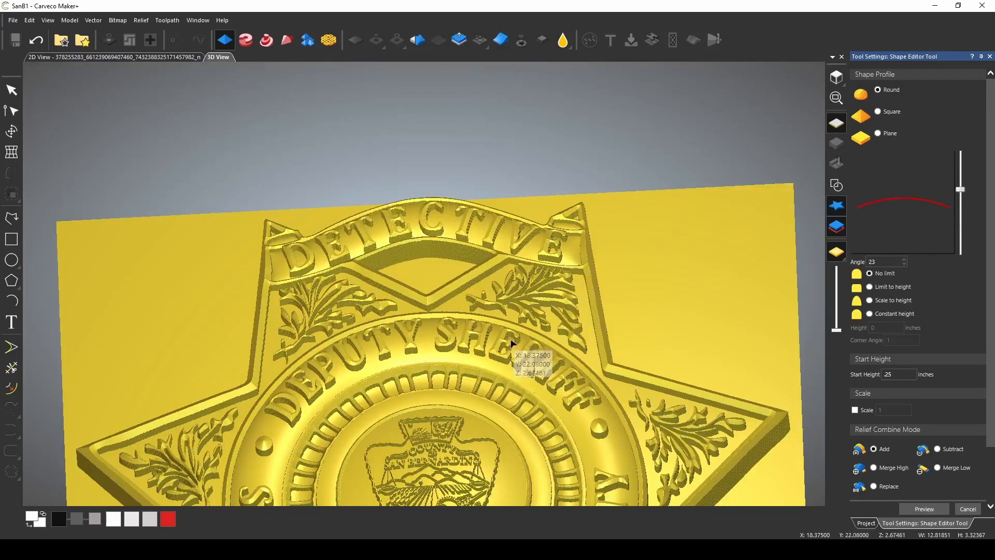
Step: Scroll the view while adding a 23° rounded raised shape from 0.25 inch
scroll(down, 3)
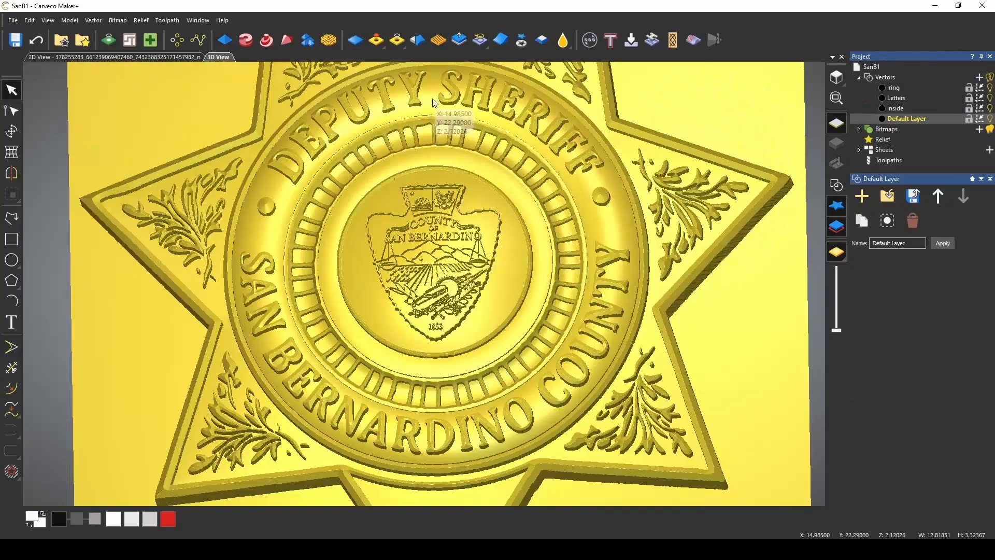
mouse_move(416, 41)
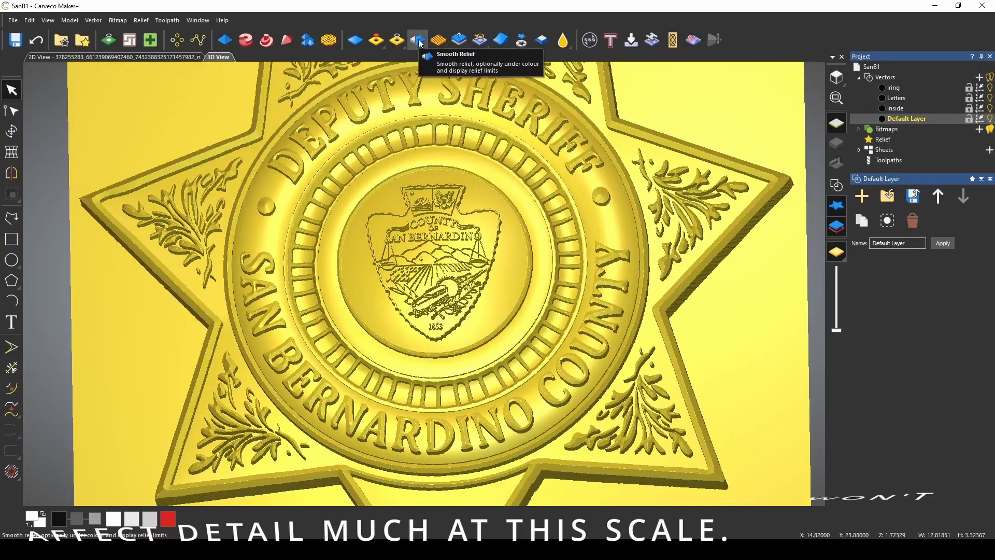
Step: Smooth the whole badge relief at 40 percent strength
click(418, 40)
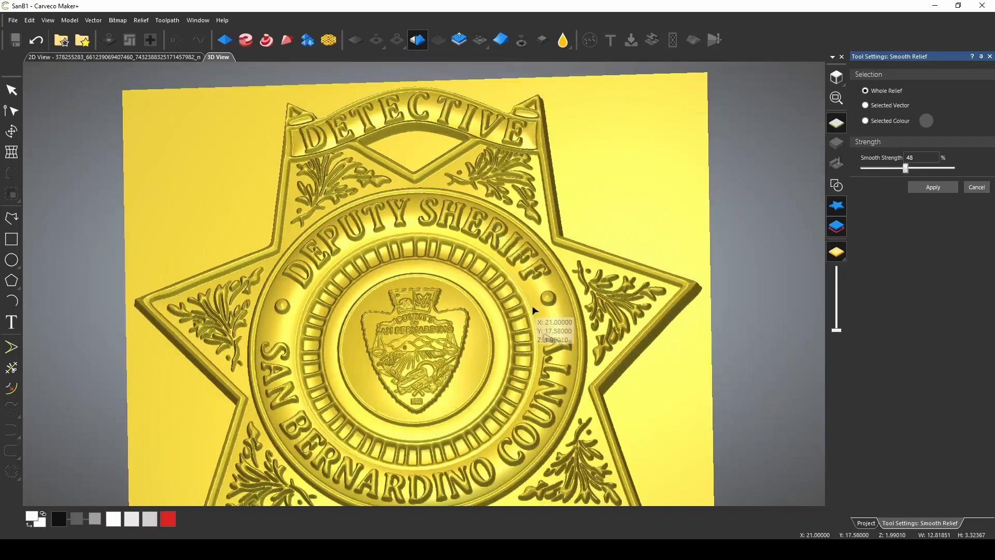
scroll(up, 3)
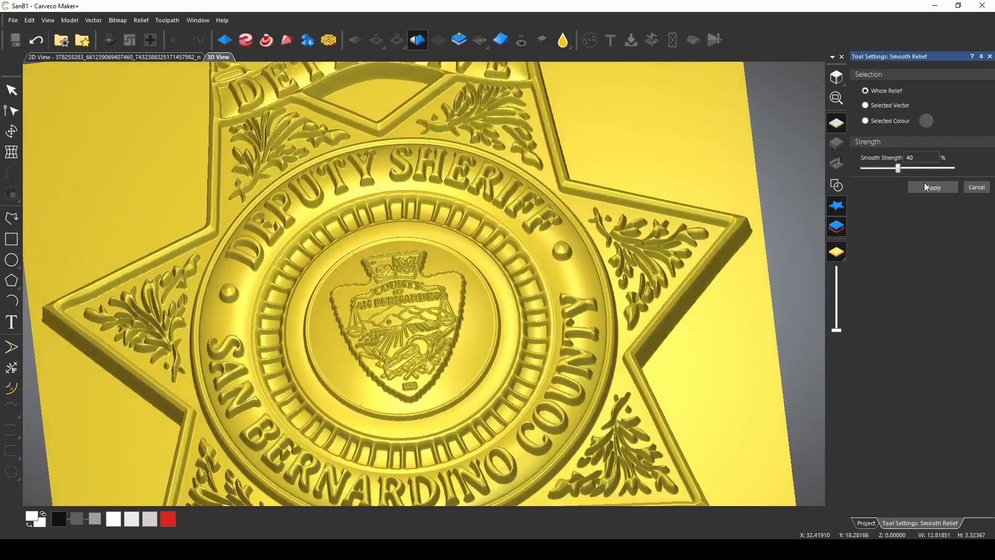
click(931, 186)
text(3)
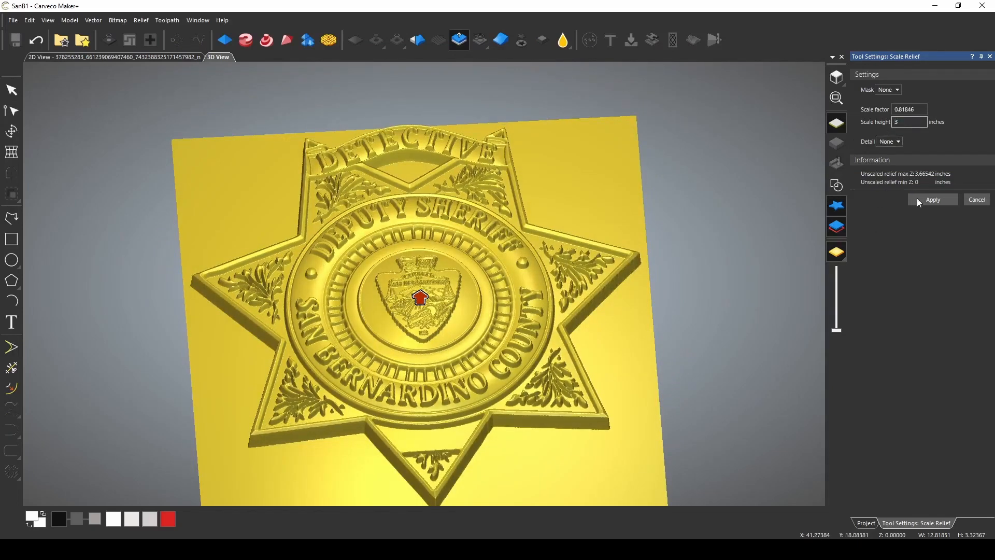
Step: Rescale the relief to a 3-inch height and bring up the Model menu
click(931, 198)
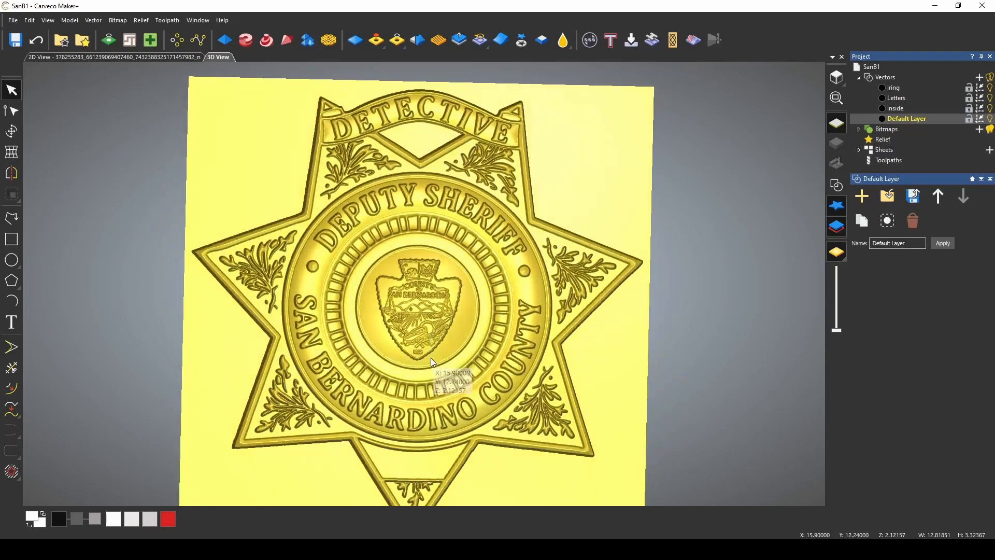
scroll(up, 3)
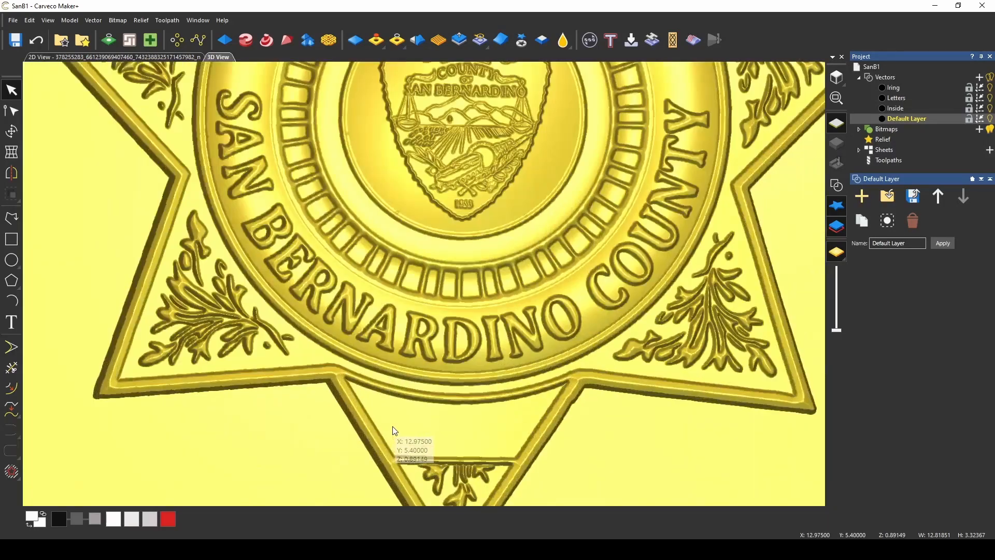
click(70, 20)
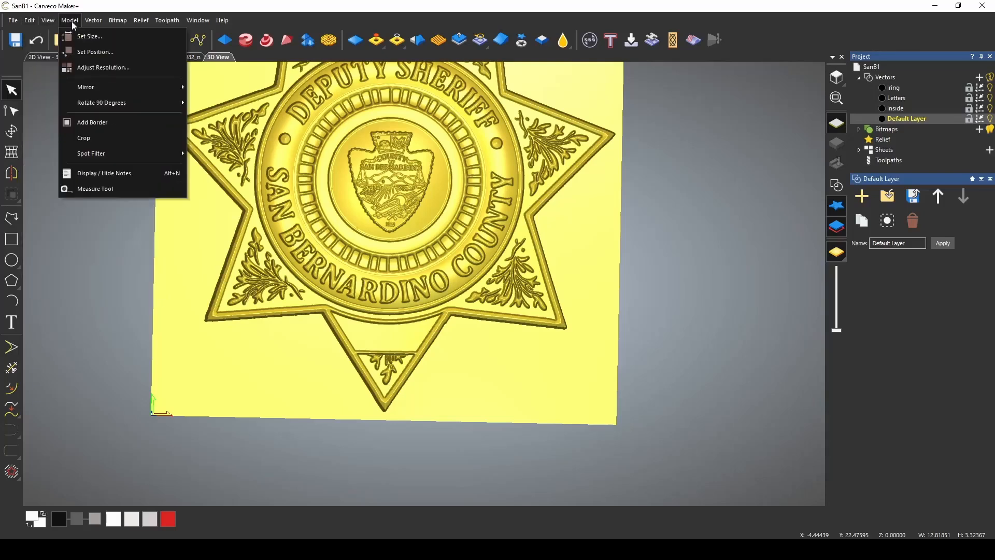
Step: Set the model size by image area to 10 by 10 inches
click(89, 36)
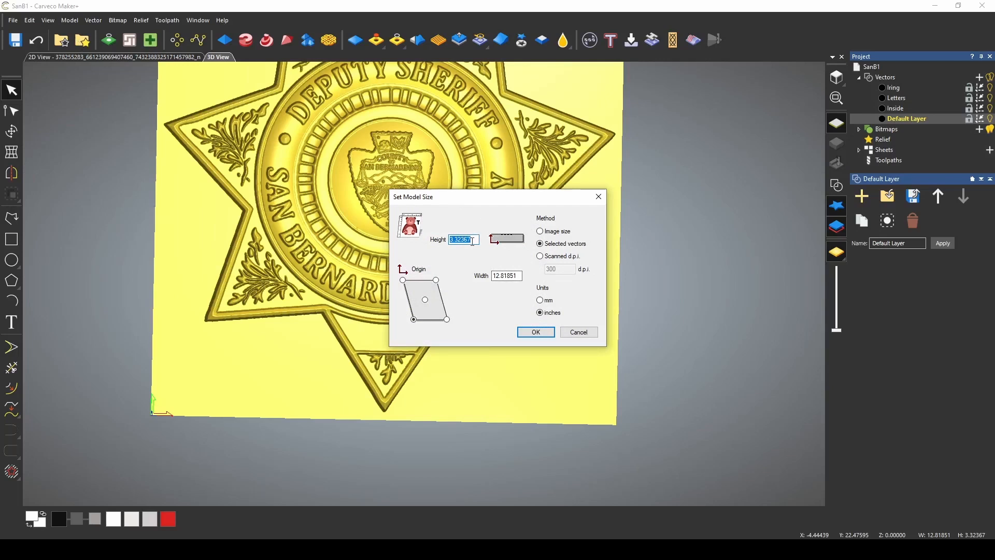
click(540, 231)
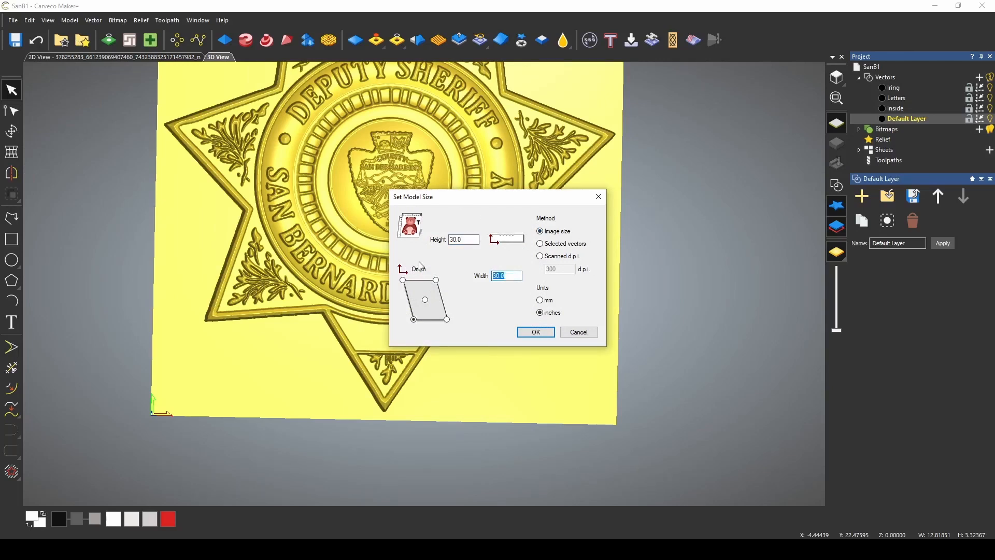
text(10)
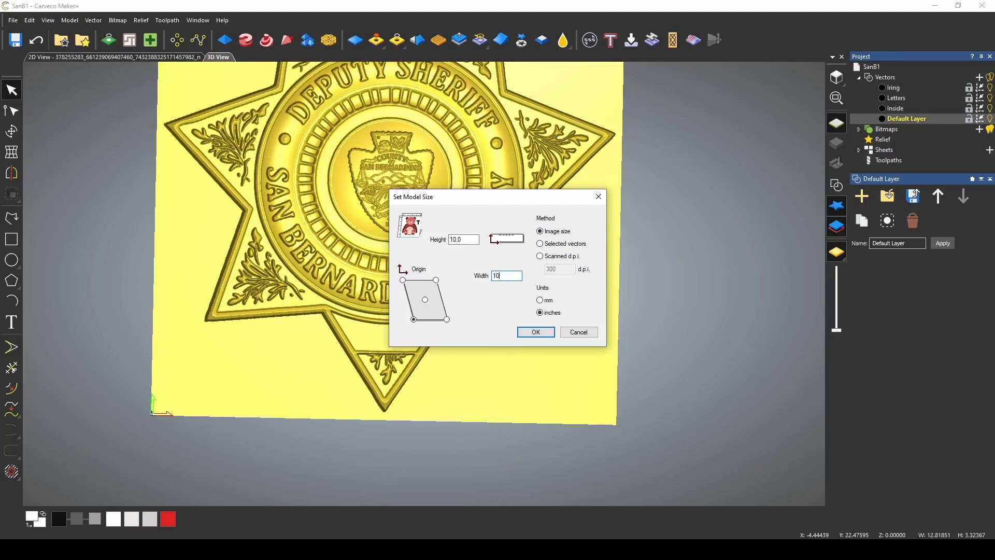
click(535, 332)
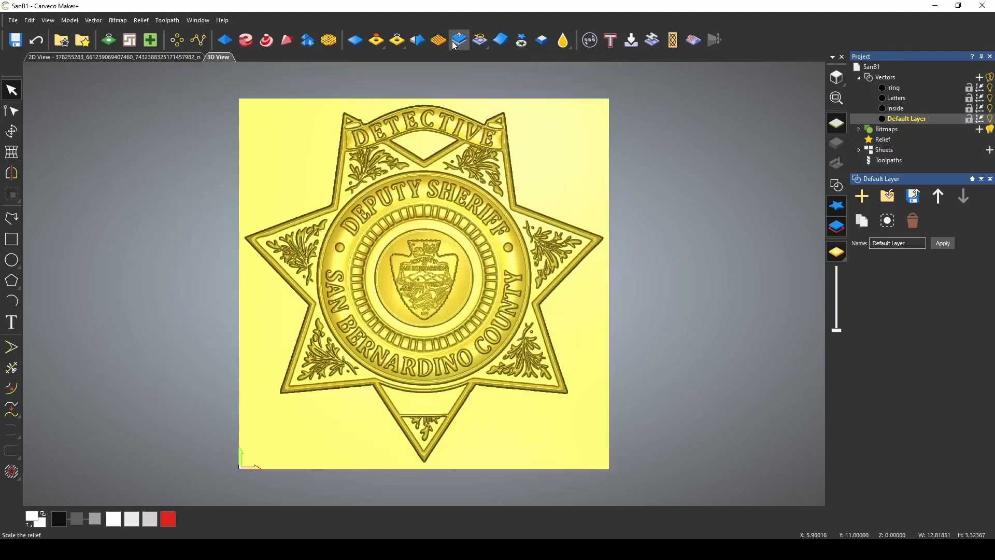
Step: Bring up Scale Relief to set a 1-inch relief height
click(459, 40)
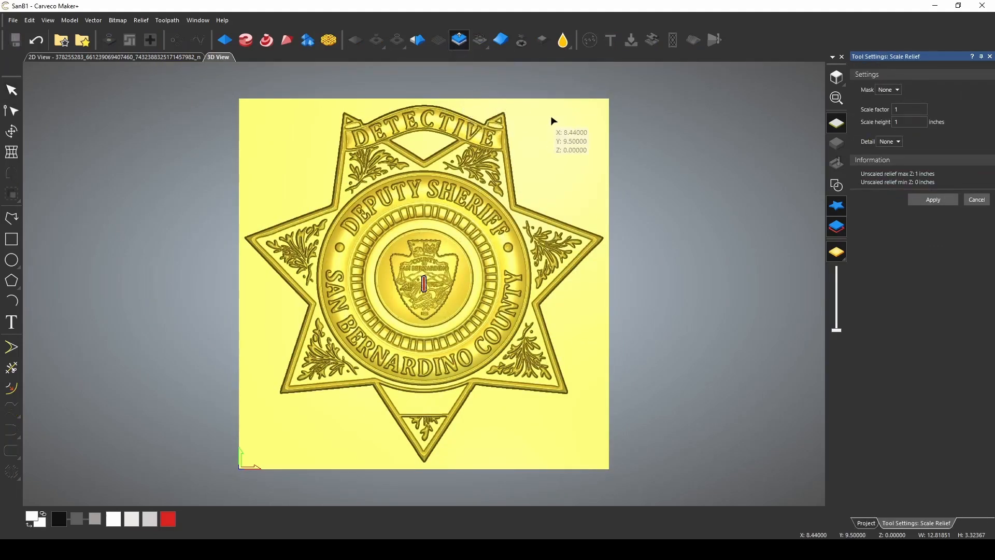
mouse_move(923, 133)
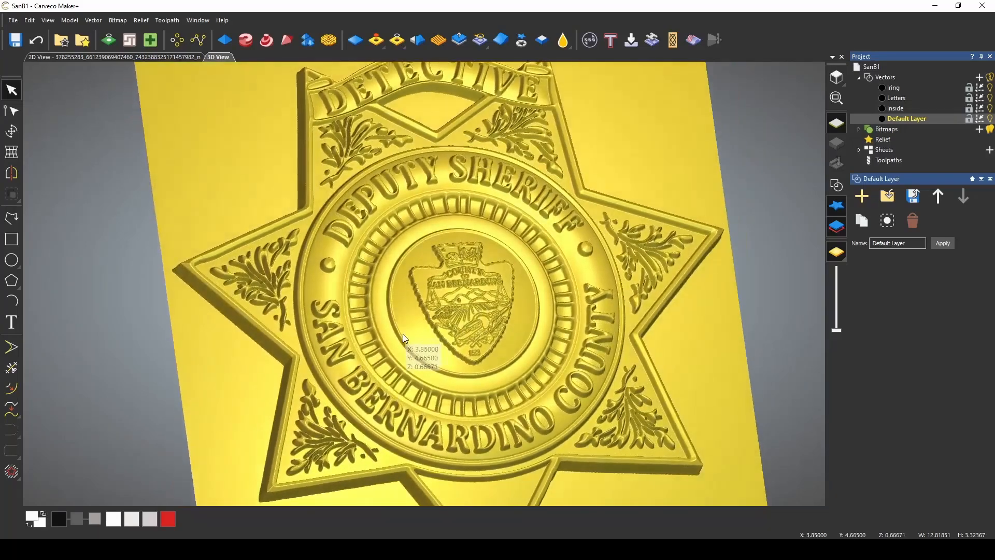
scroll(up, 3)
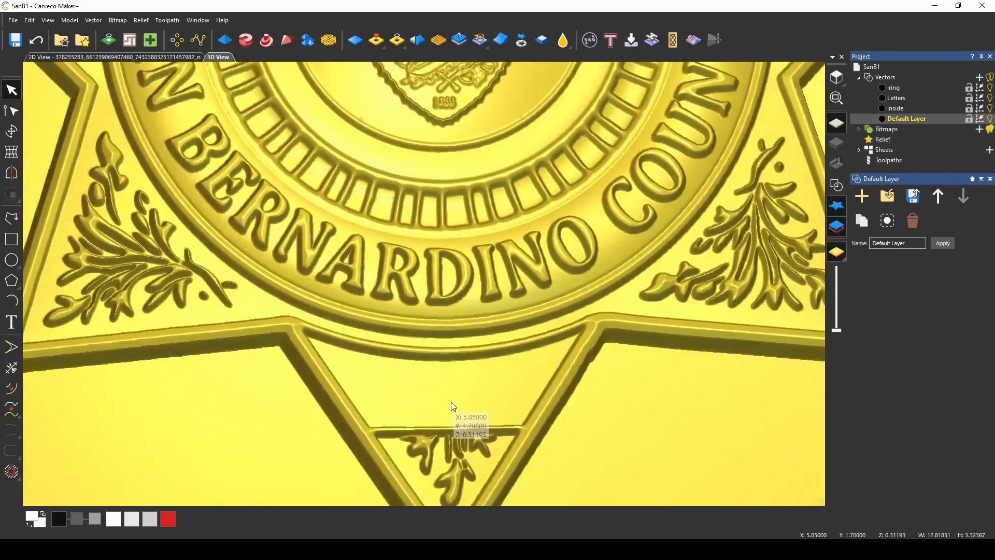
scroll(up, 3)
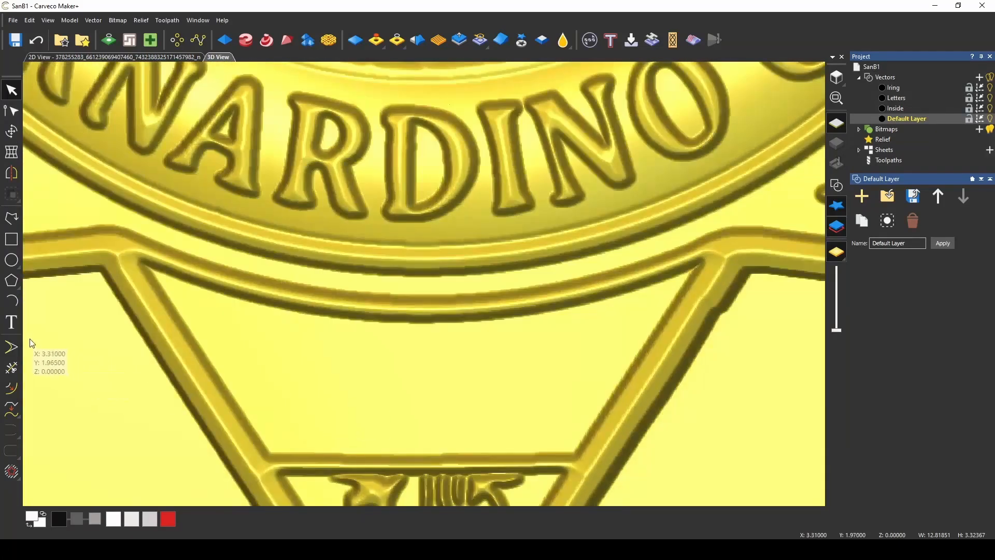
click(10, 321)
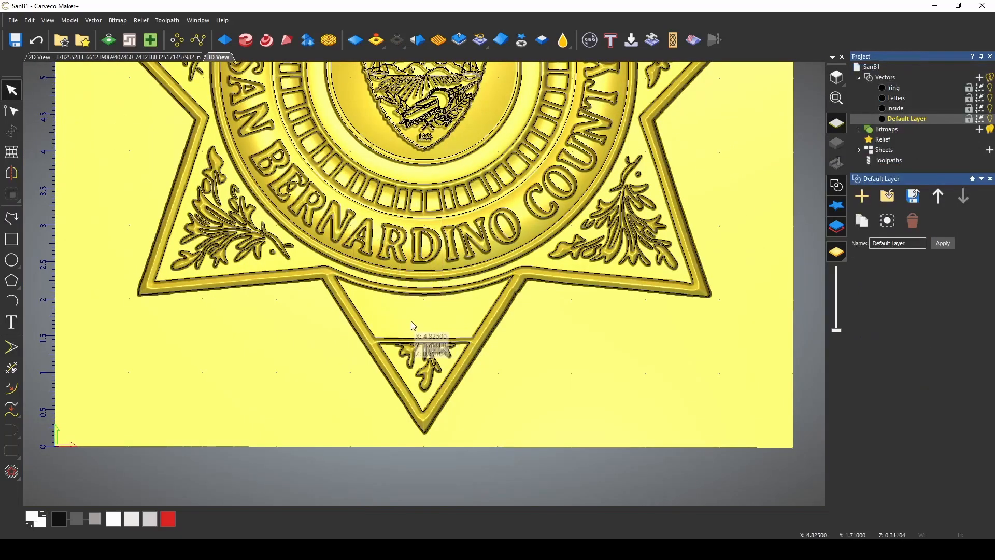
scroll(up, 3)
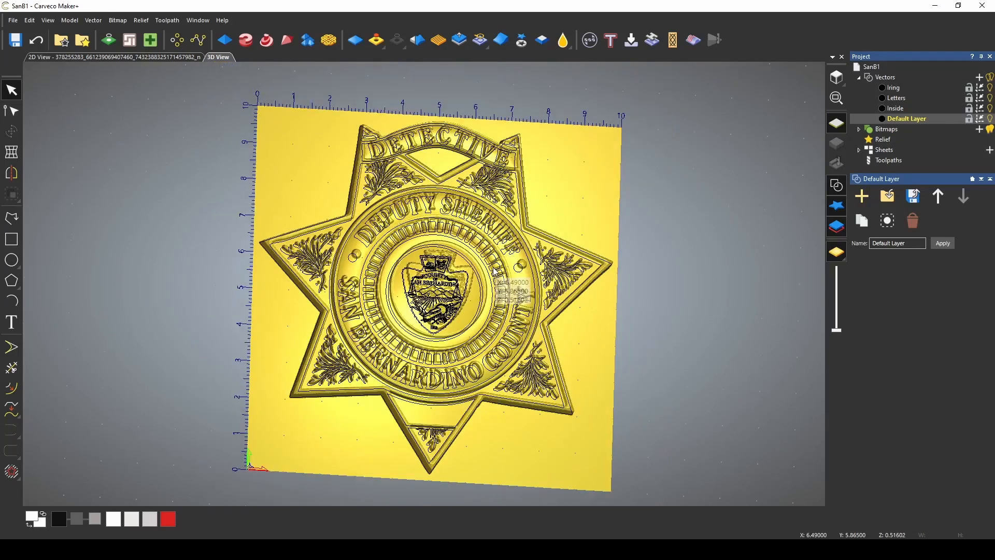
click(836, 184)
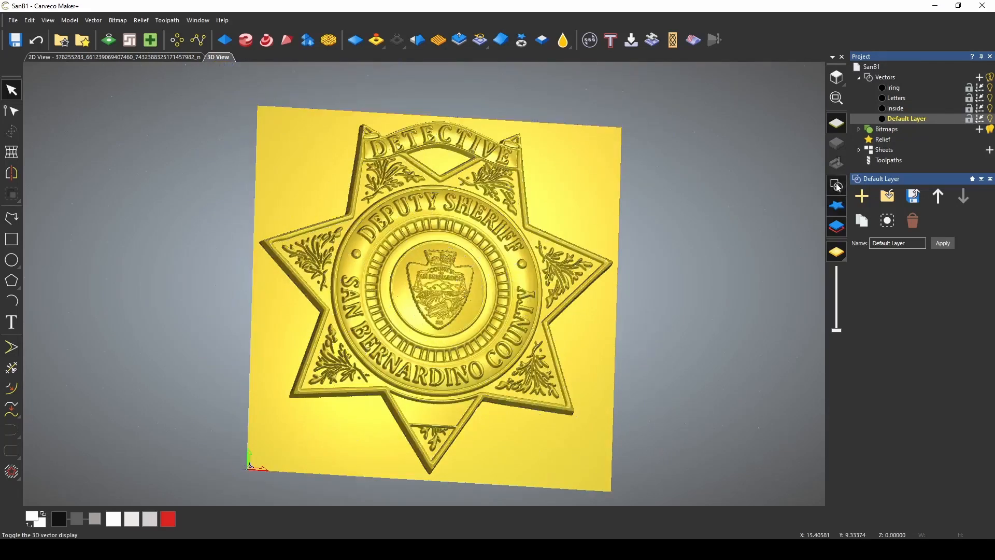